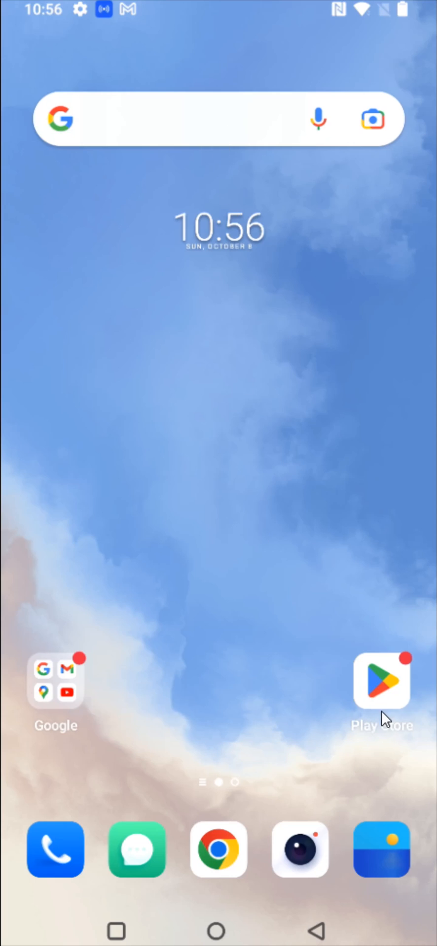
mouse_move(383, 749)
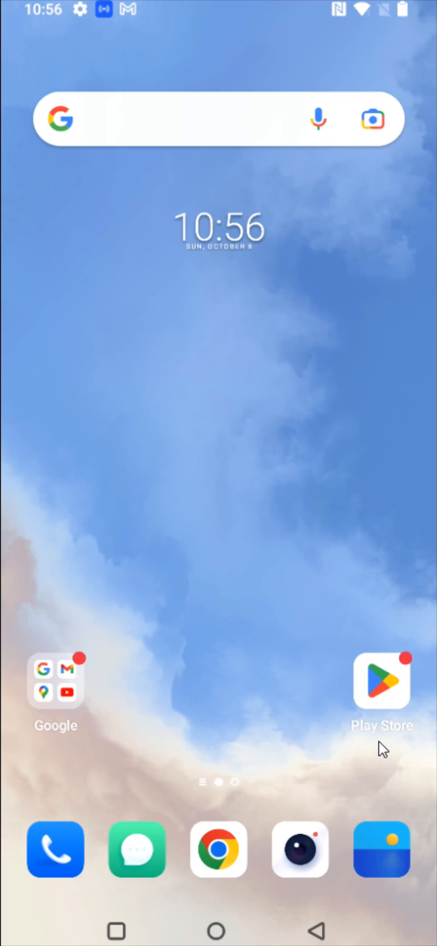
mouse_move(410, 718)
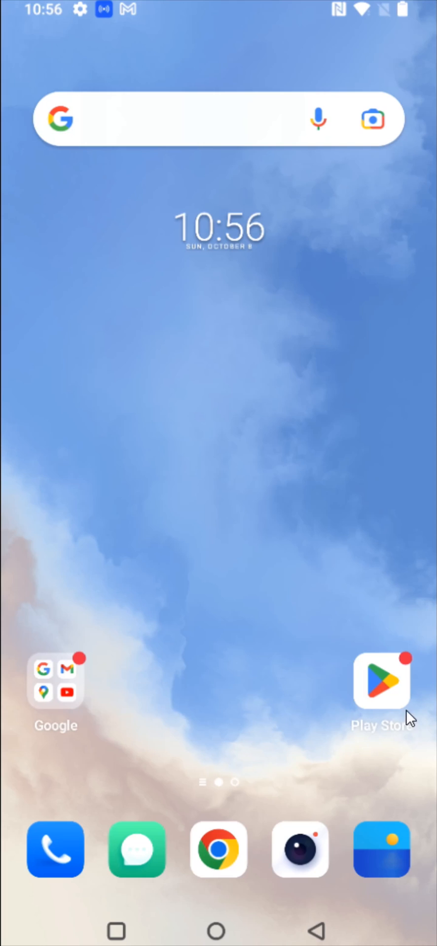
mouse_move(345, 765)
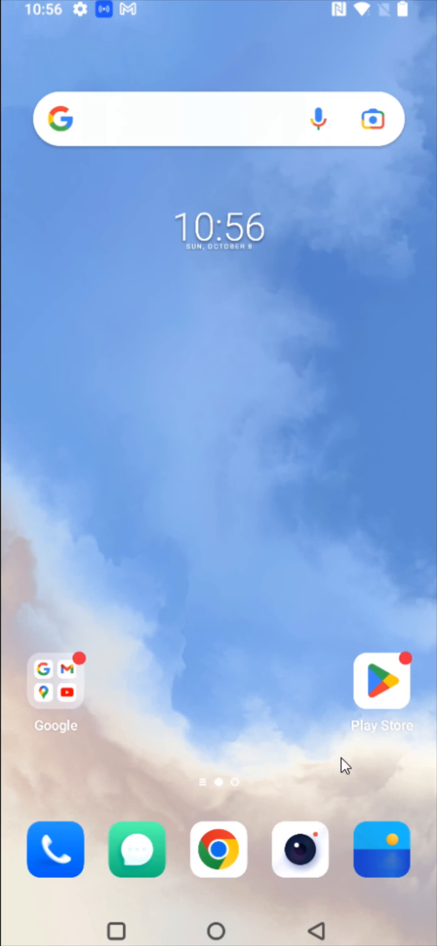
- Install The Roku App (Official) from its Google Play search result
click(381, 681)
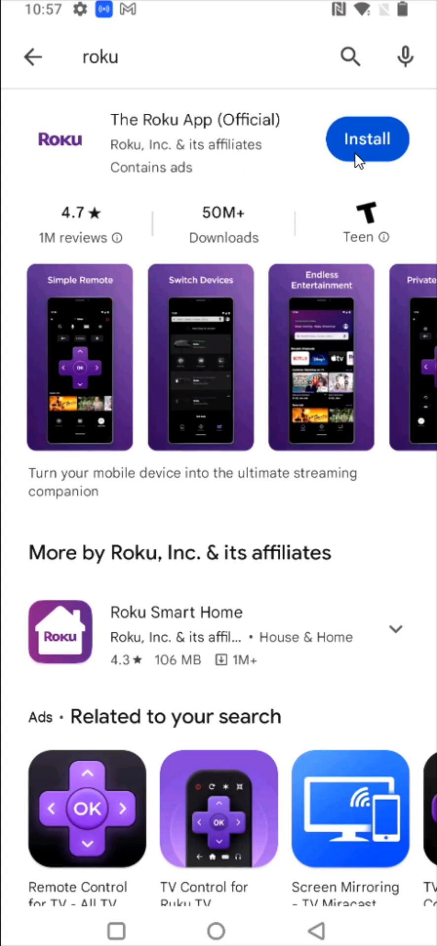
click(367, 139)
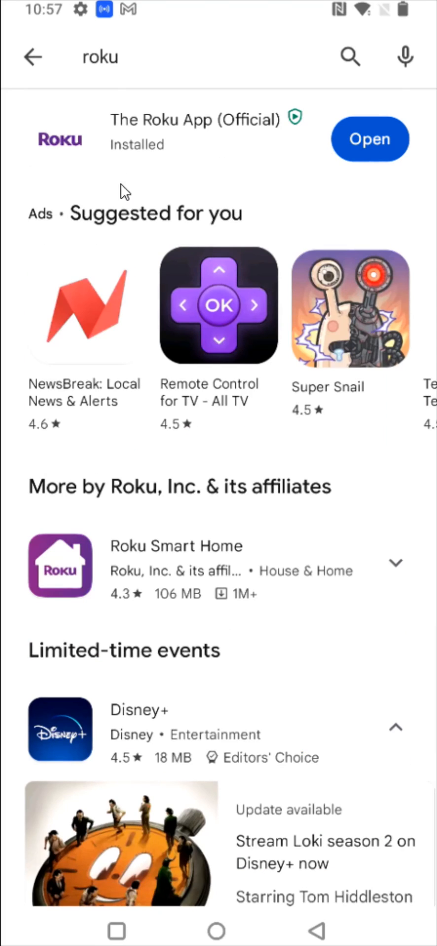
mouse_move(374, 168)
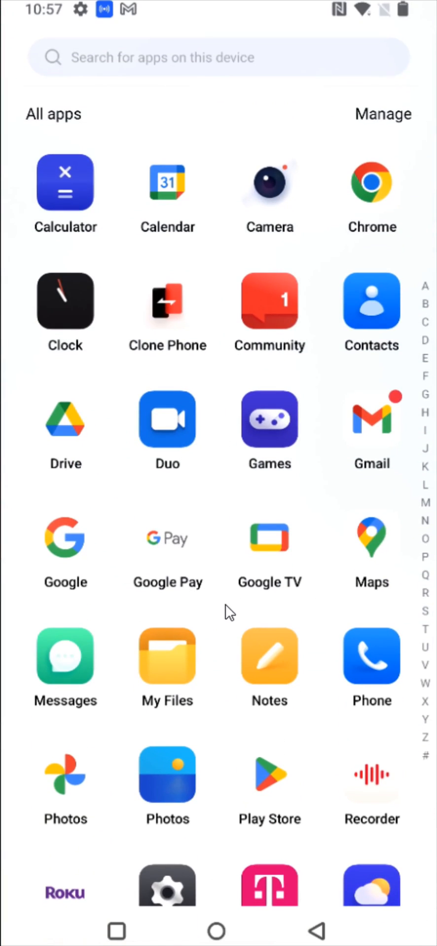
- Scroll the app drawer down to reach the Roku icon for the home-screen shortcut
scroll(down, 3)
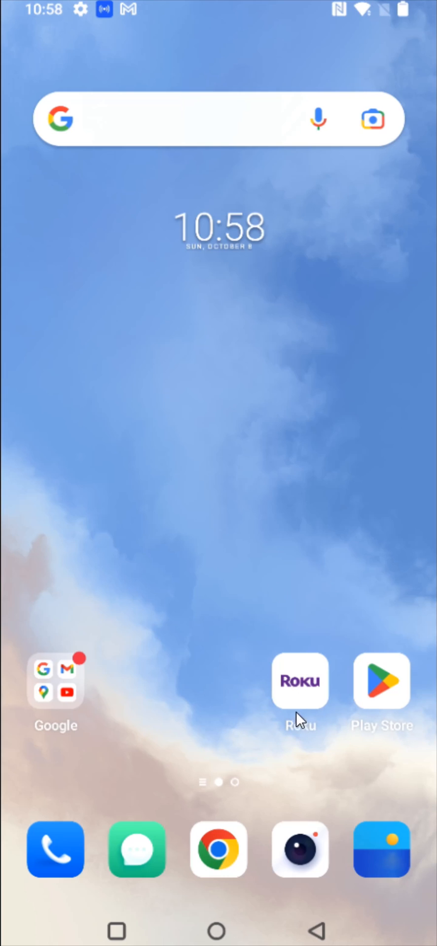
- Launch Roku, accept terms, pass the remote and notifications intros, and continue as guest
click(300, 681)
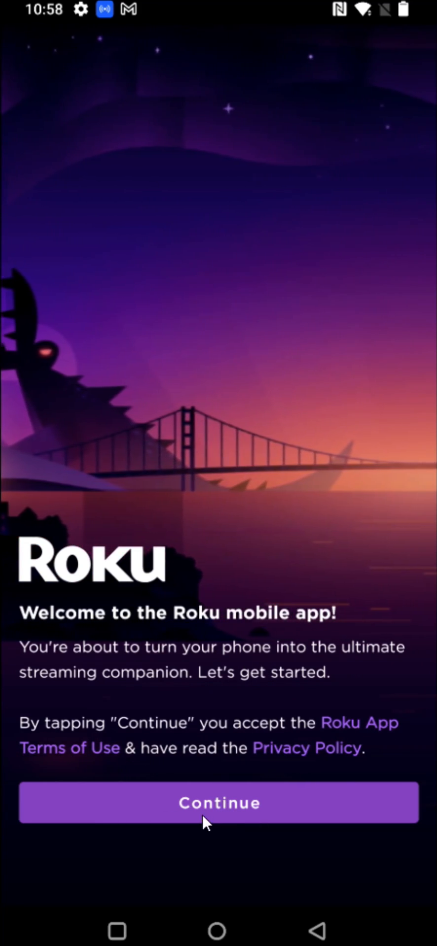
click(219, 802)
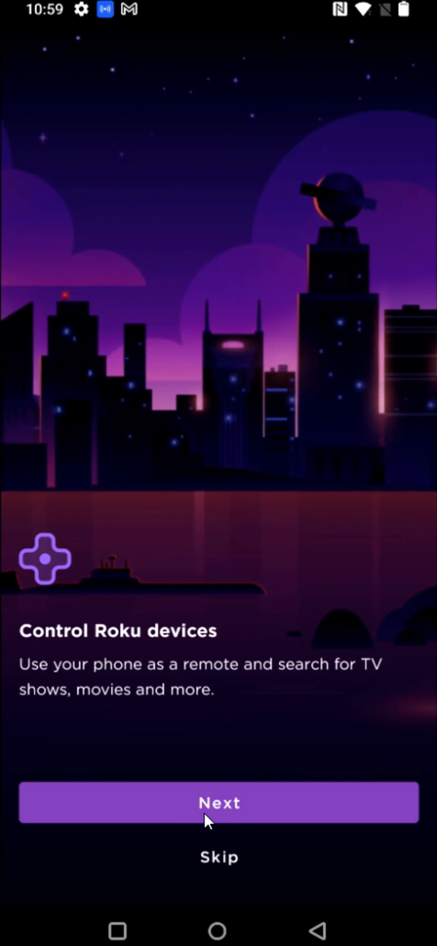
click(219, 802)
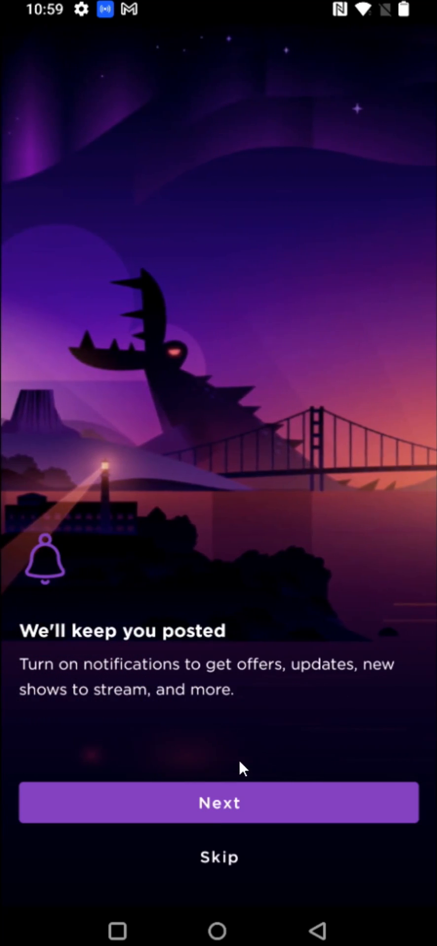
click(219, 802)
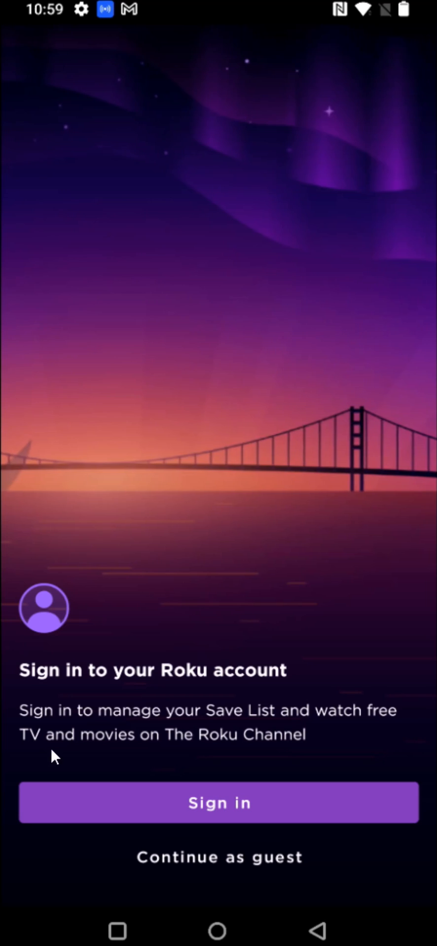
mouse_move(293, 753)
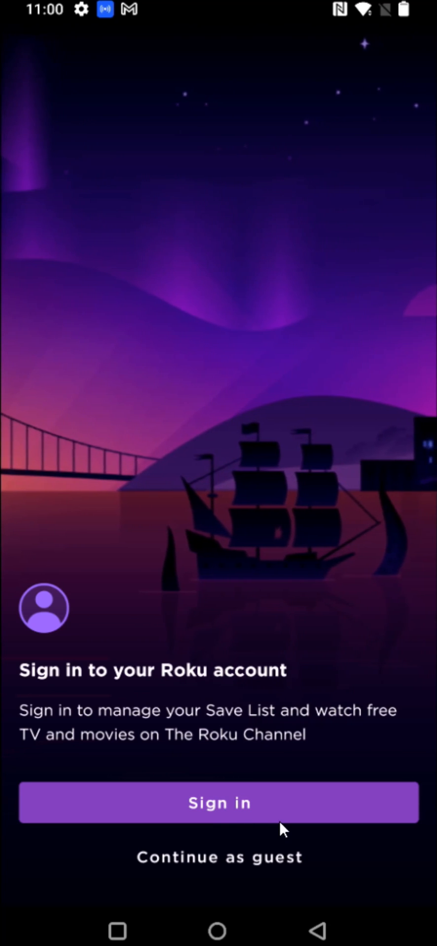
click(218, 857)
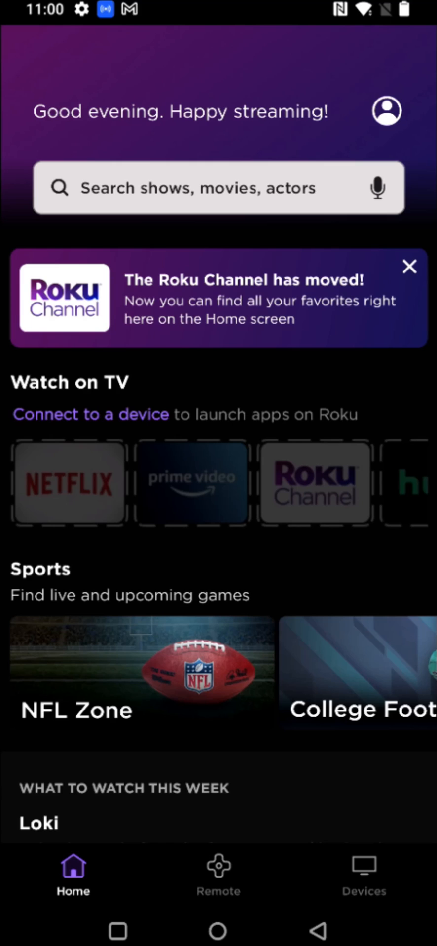
mouse_move(369, 892)
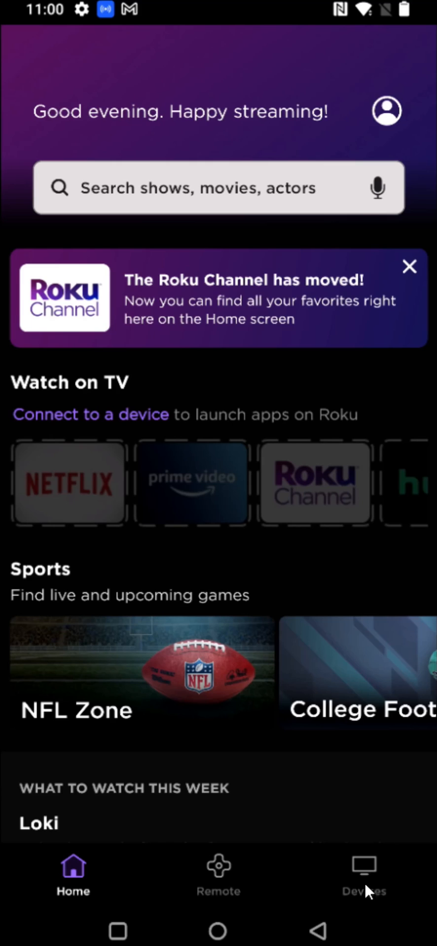
mouse_move(369, 892)
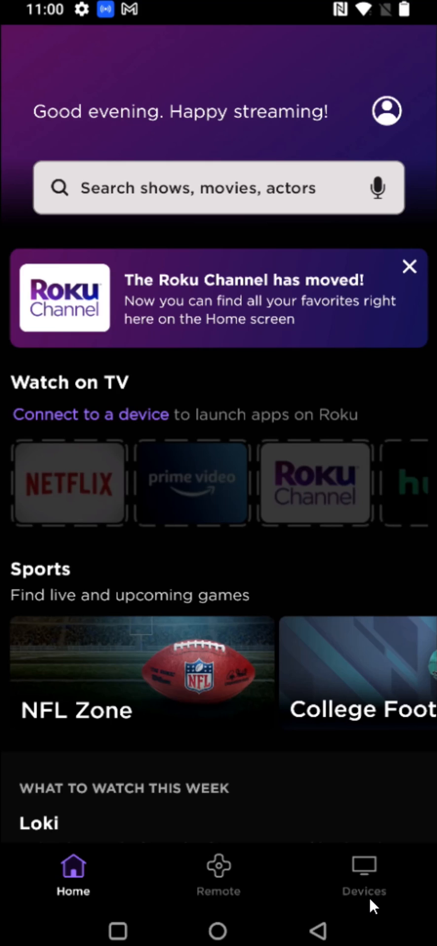
mouse_move(373, 878)
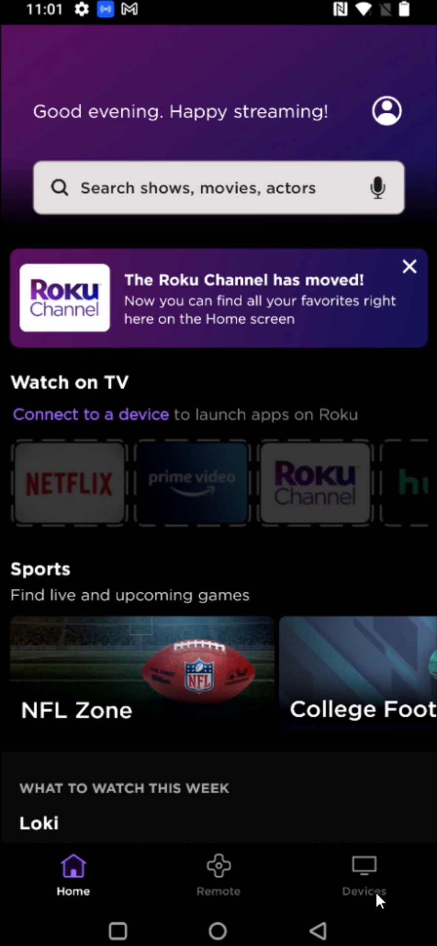
- Show the Devices list so the two Roku TVs on the network appear
click(364, 875)
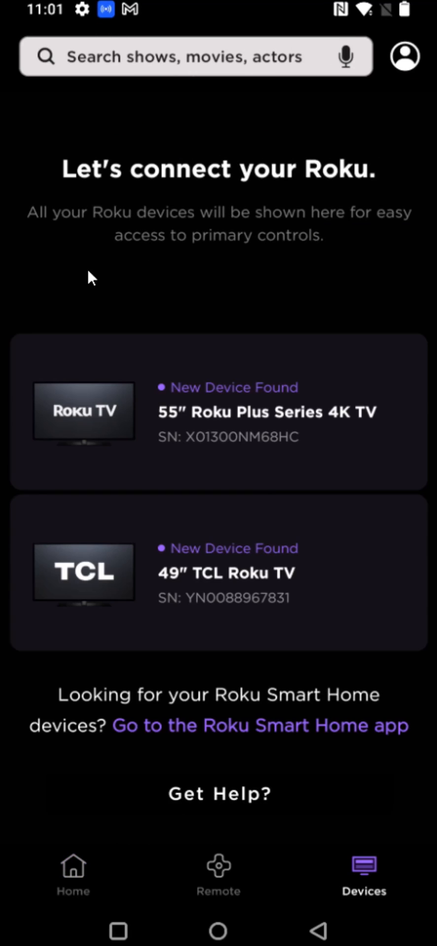
mouse_move(259, 276)
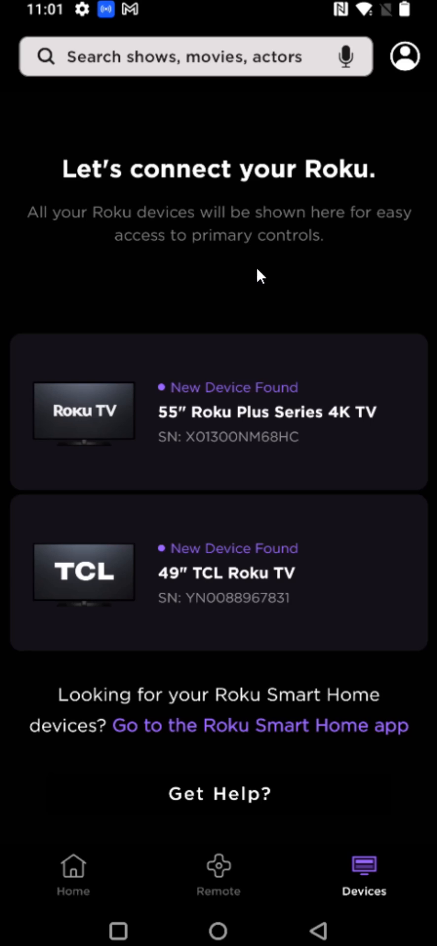
mouse_move(231, 615)
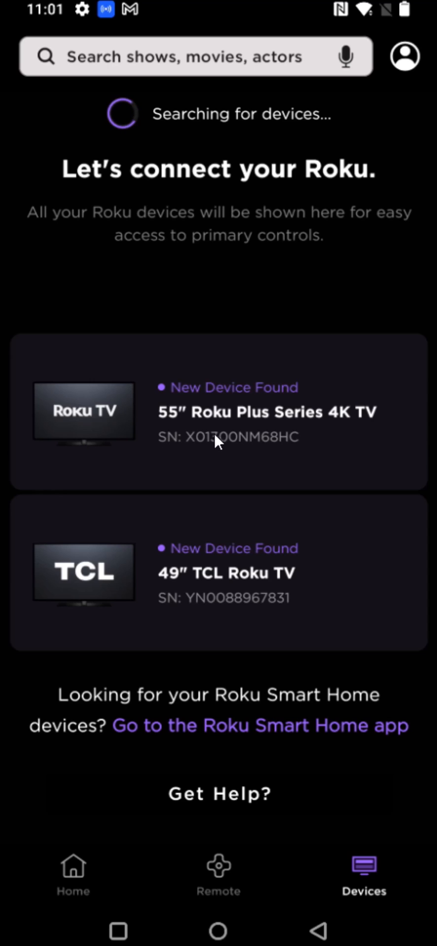
mouse_move(258, 447)
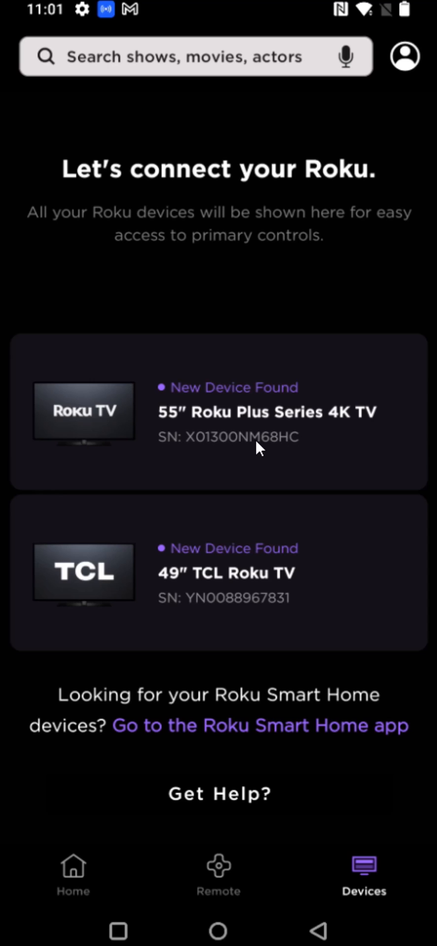
- Connect to the 55" Roku Plus Series TV, view its Apps on Roku, and return to Devices
click(219, 412)
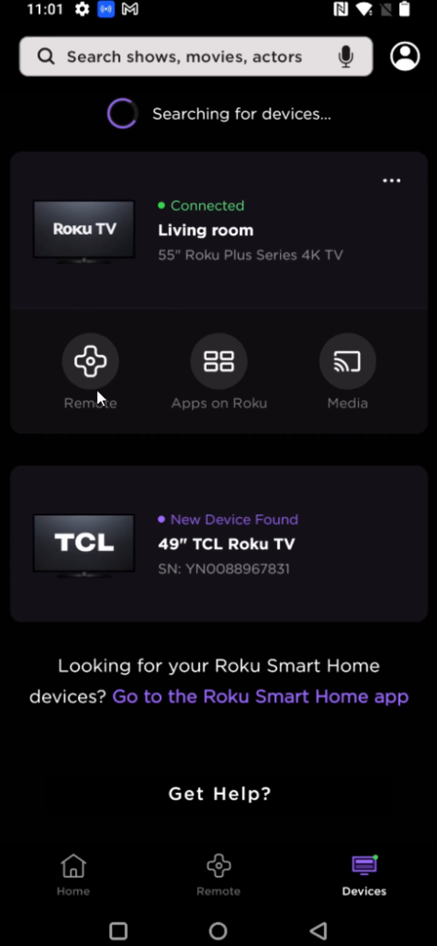
mouse_move(234, 416)
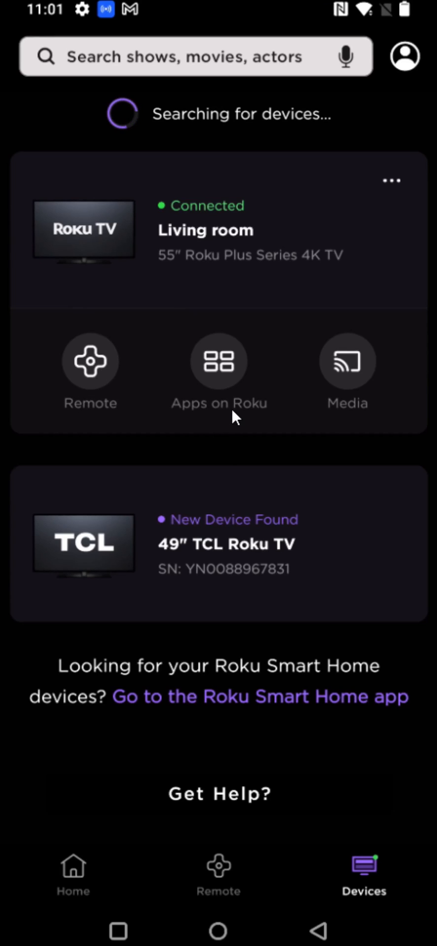
click(218, 362)
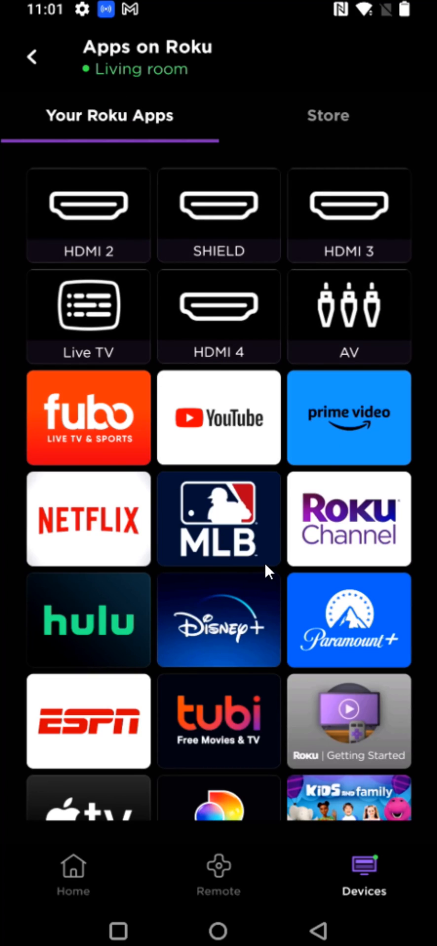
click(32, 56)
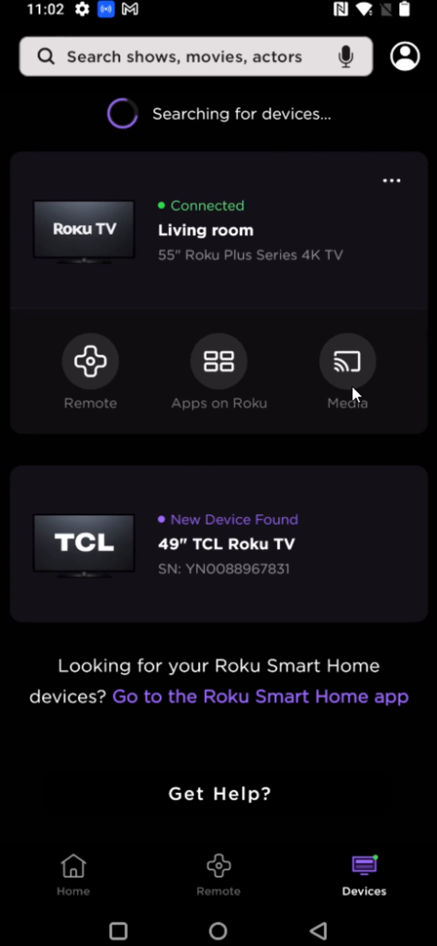
mouse_move(101, 315)
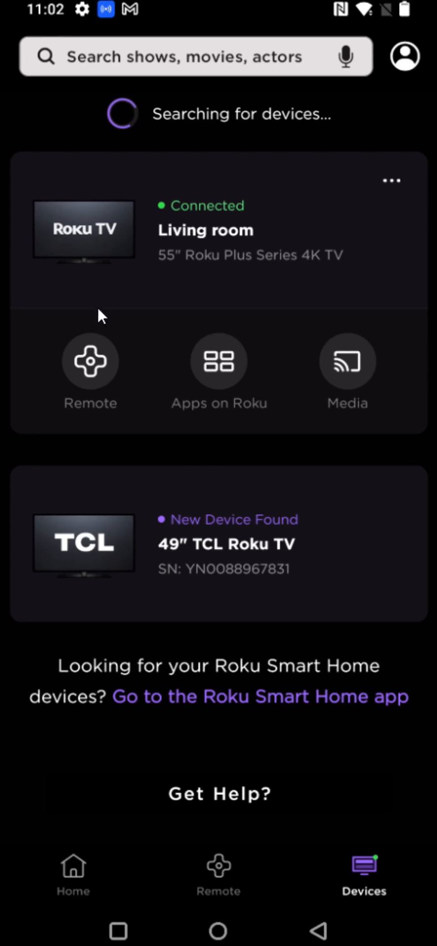
mouse_move(84, 420)
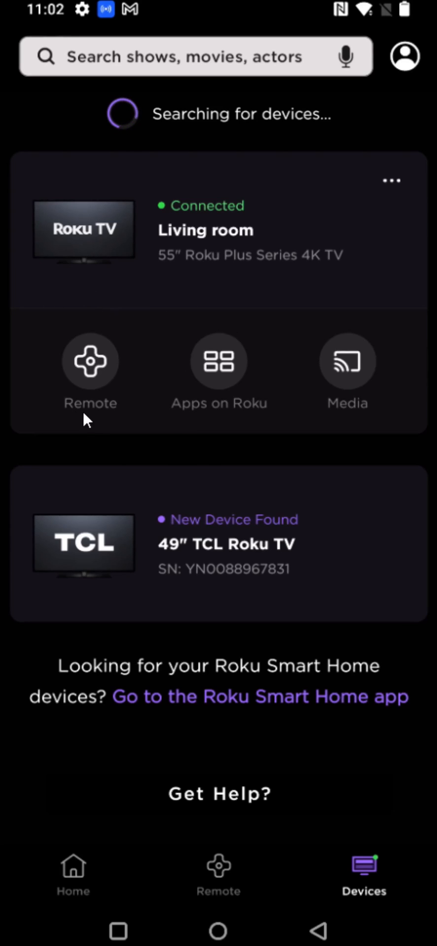
- Use the Living room remote's headphone button to enable Private Listening and dismiss its notice
click(90, 362)
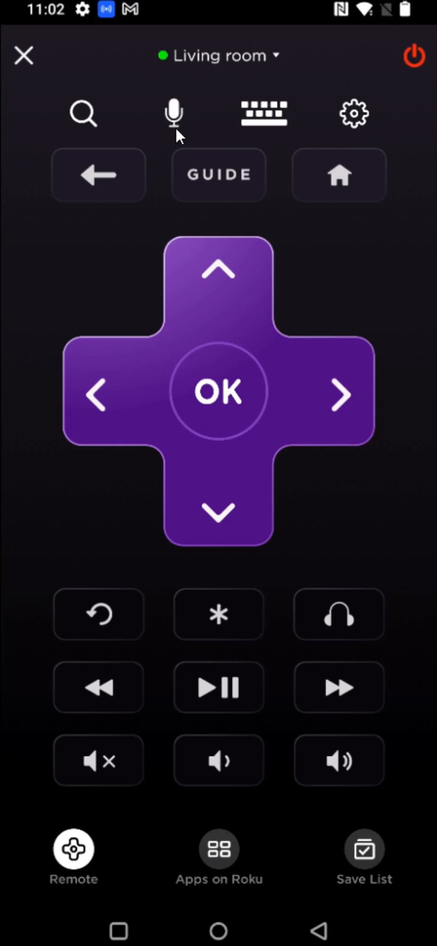
mouse_move(287, 138)
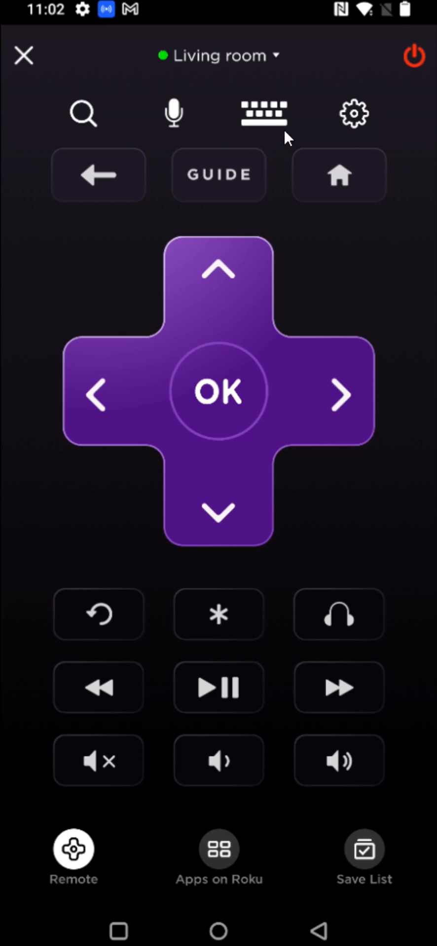
mouse_move(270, 137)
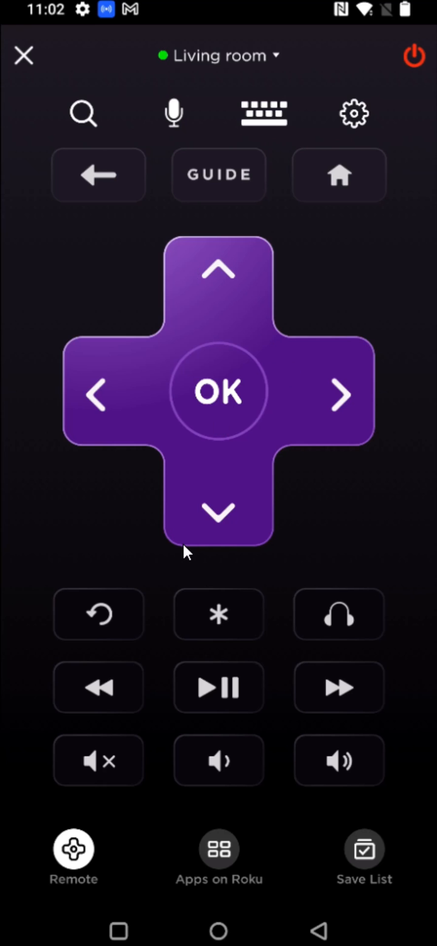
mouse_move(353, 627)
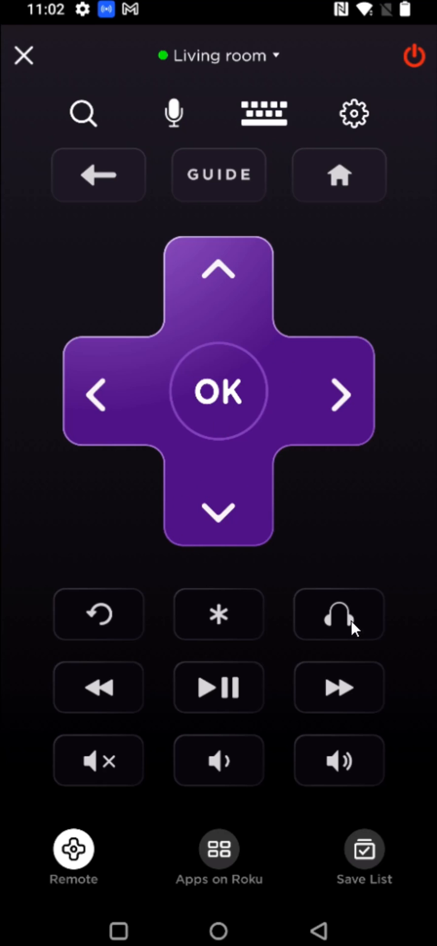
mouse_move(335, 647)
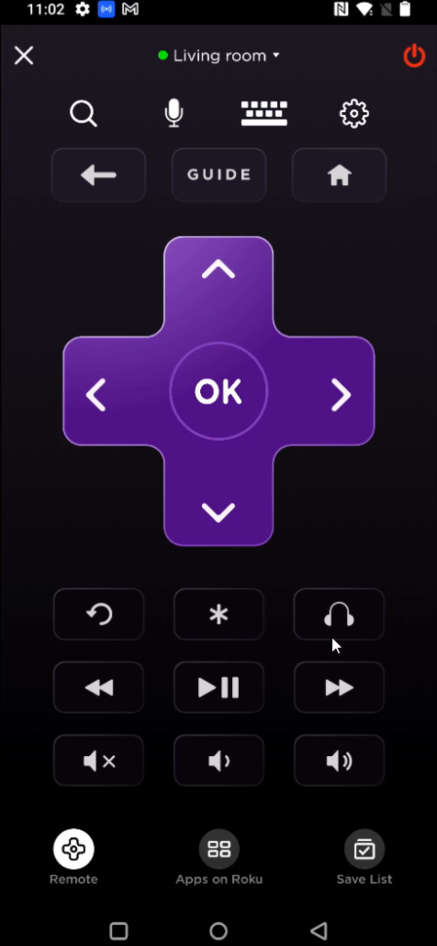
mouse_move(325, 647)
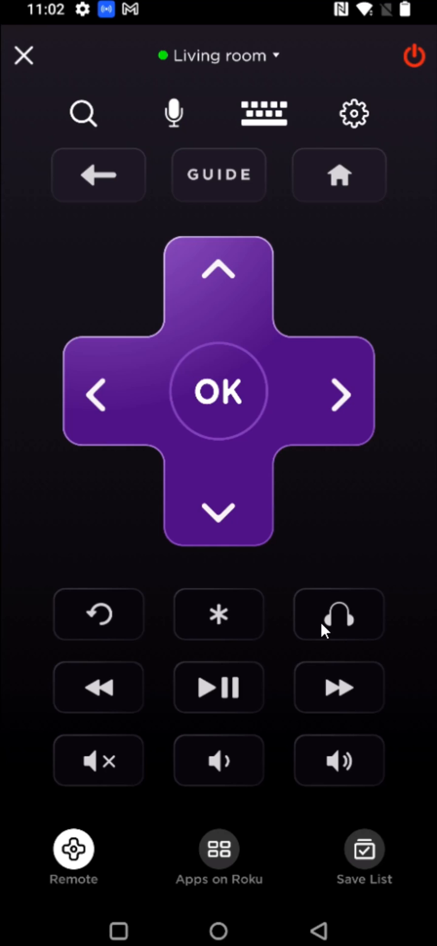
click(338, 614)
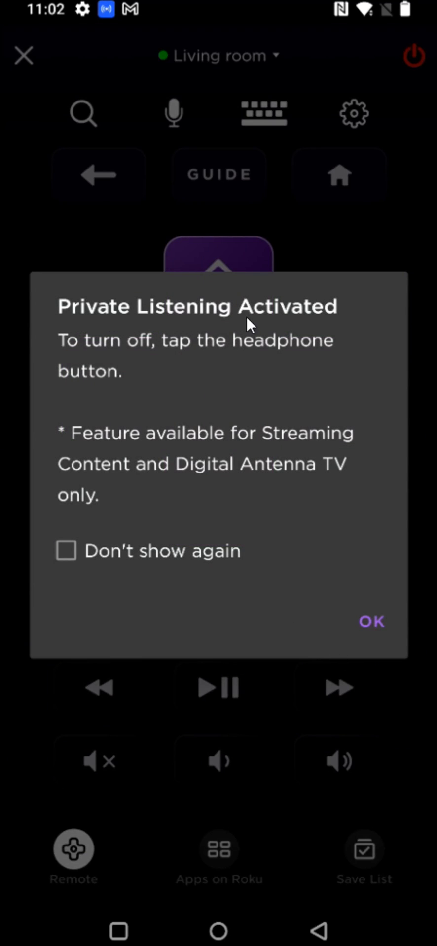
click(370, 622)
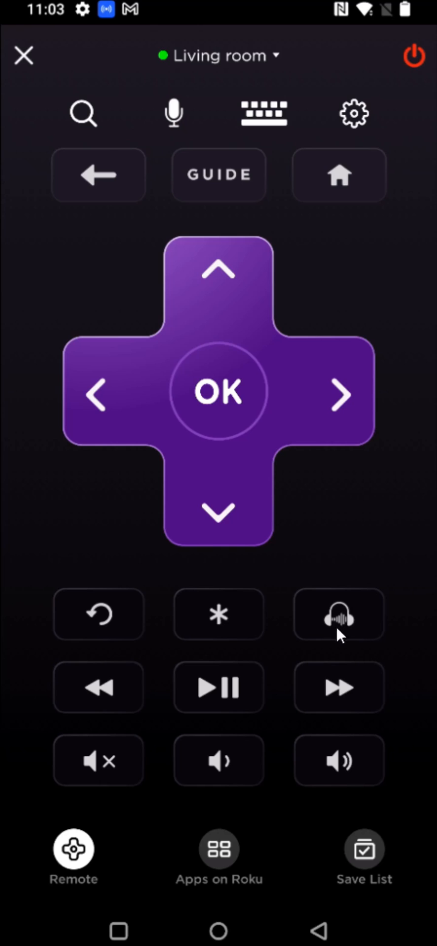
mouse_move(314, 676)
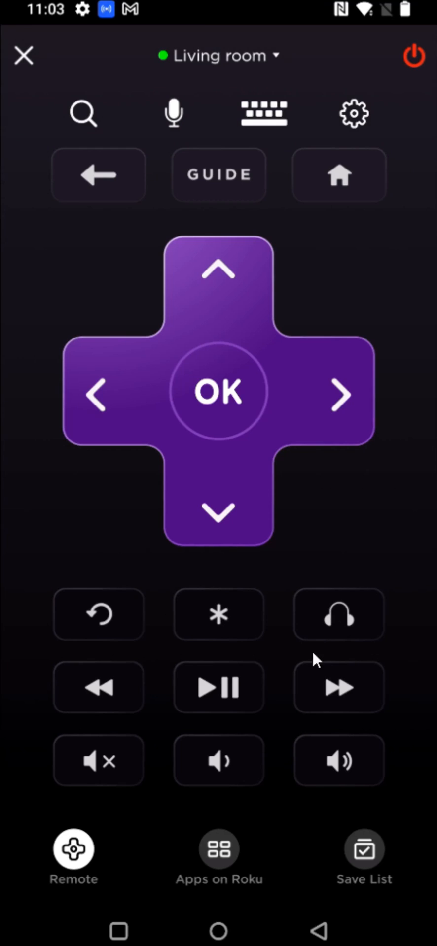